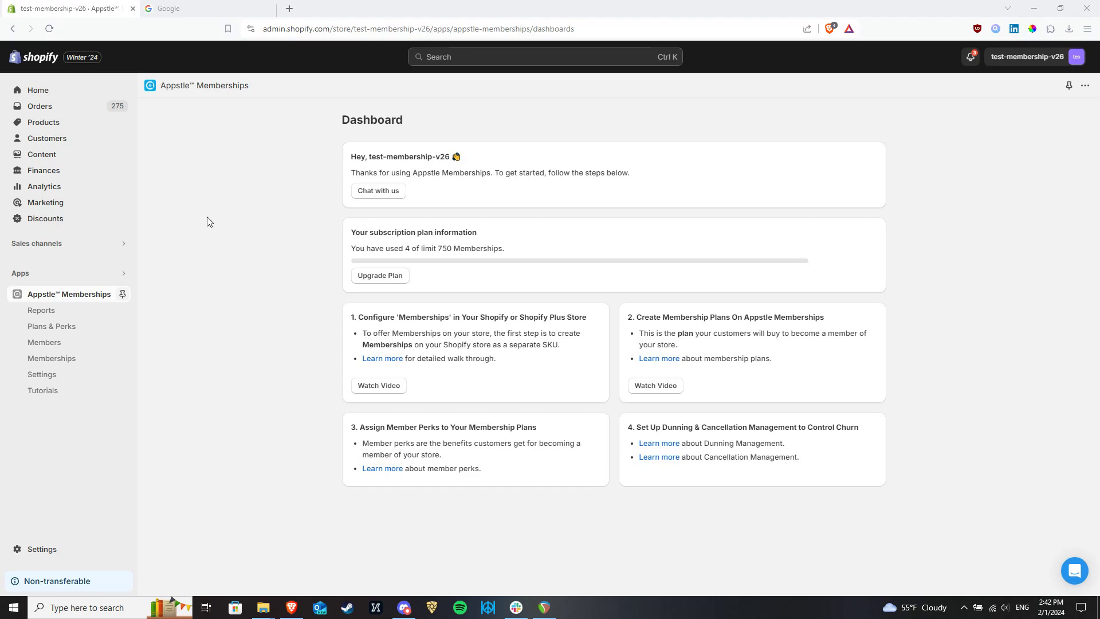
{"action": "mouse_move", "coordinate": [43, 122]}
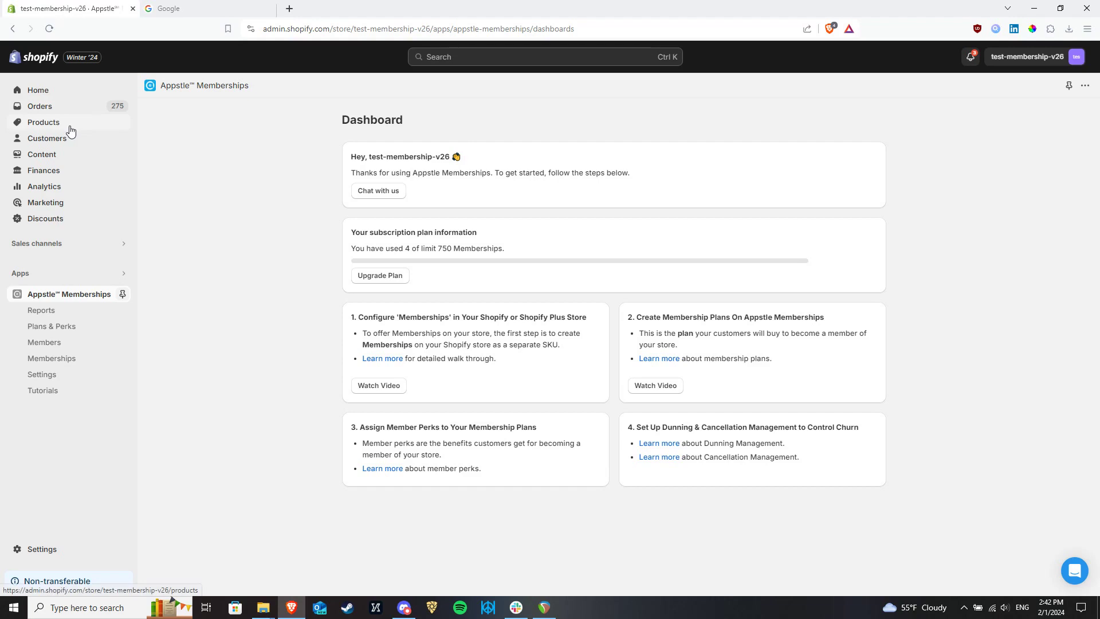
Step: Find 'gold membership' in Products and open the Gold Membership product for editing
{"action": "left_click", "coordinate": [43, 121]}
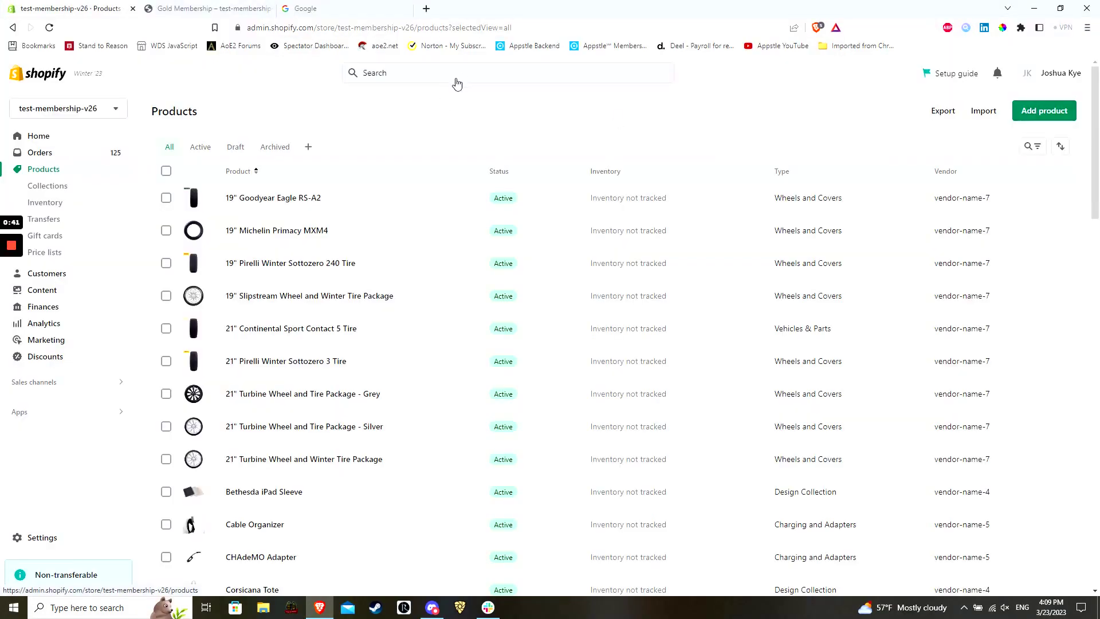
{"action": "type", "text": "gold membership"}
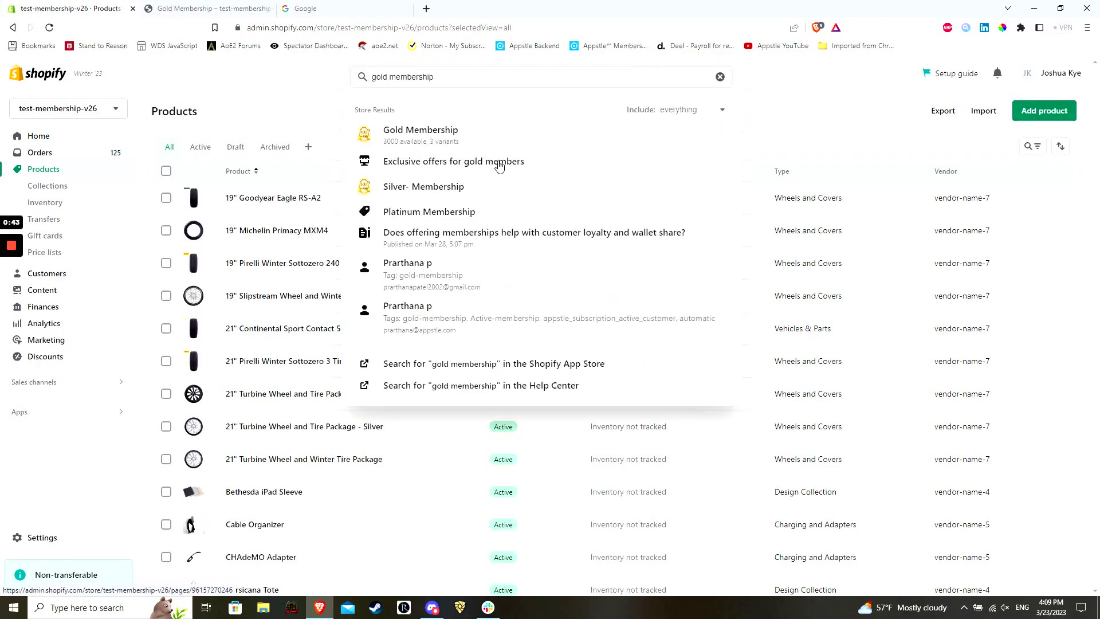
{"action": "left_click", "coordinate": [421, 135]}
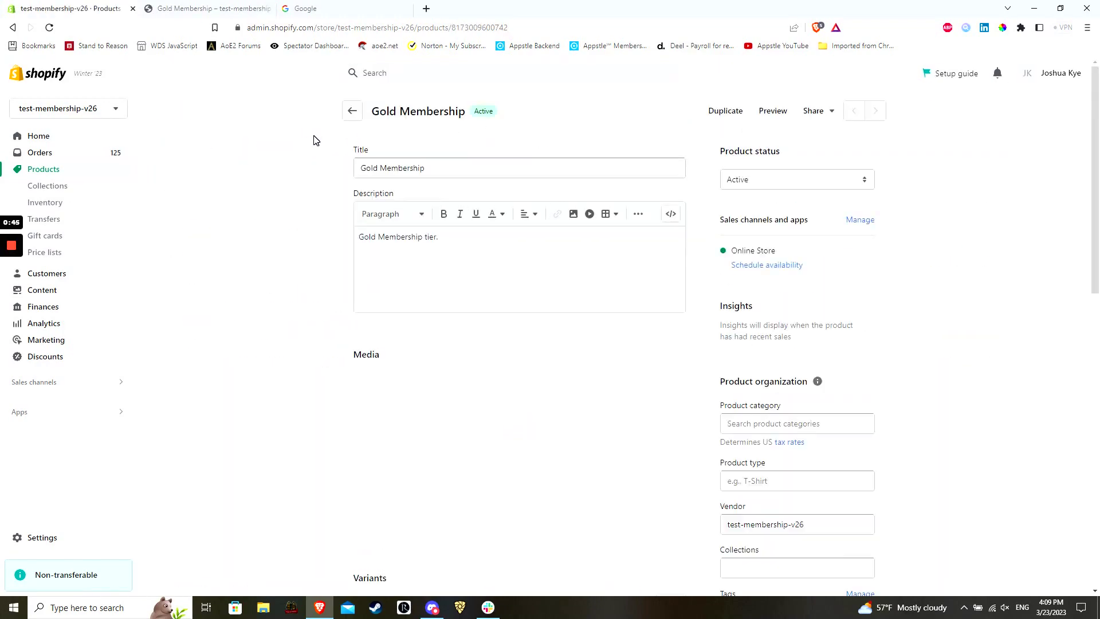
{"action": "left_click", "coordinate": [724, 111]}
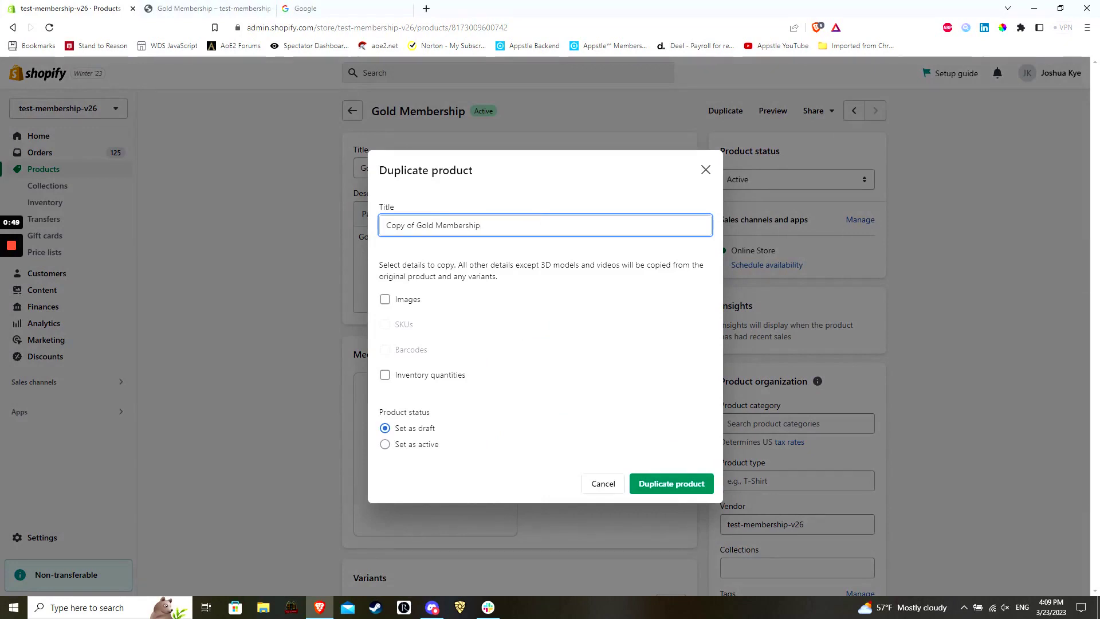
{"action": "double_click", "coordinate": [400, 226]}
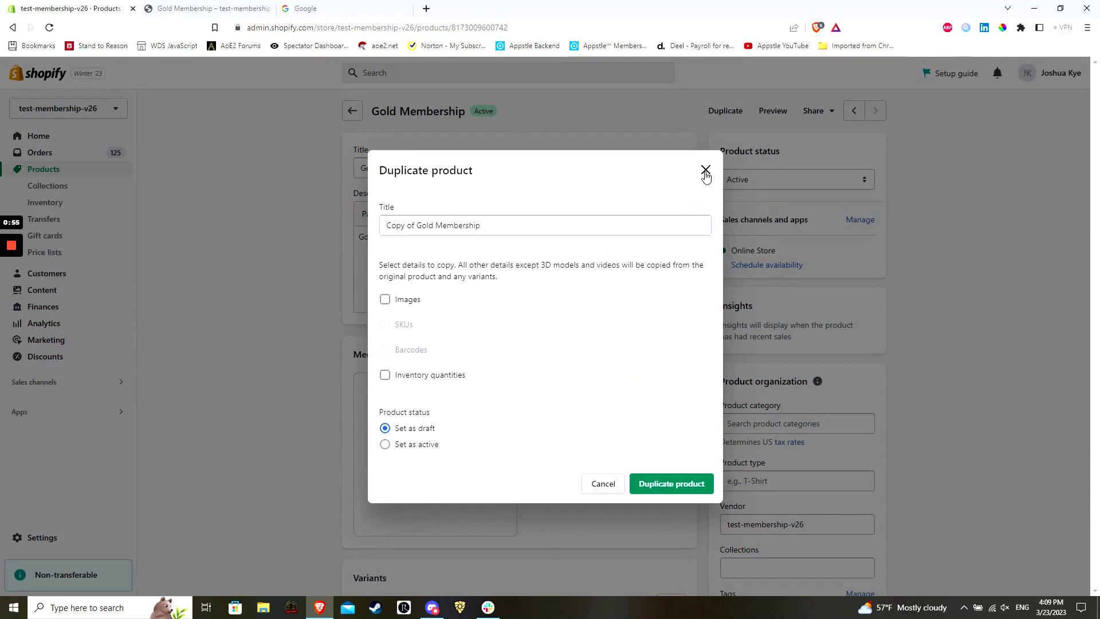
{"action": "left_click", "coordinate": [706, 171]}
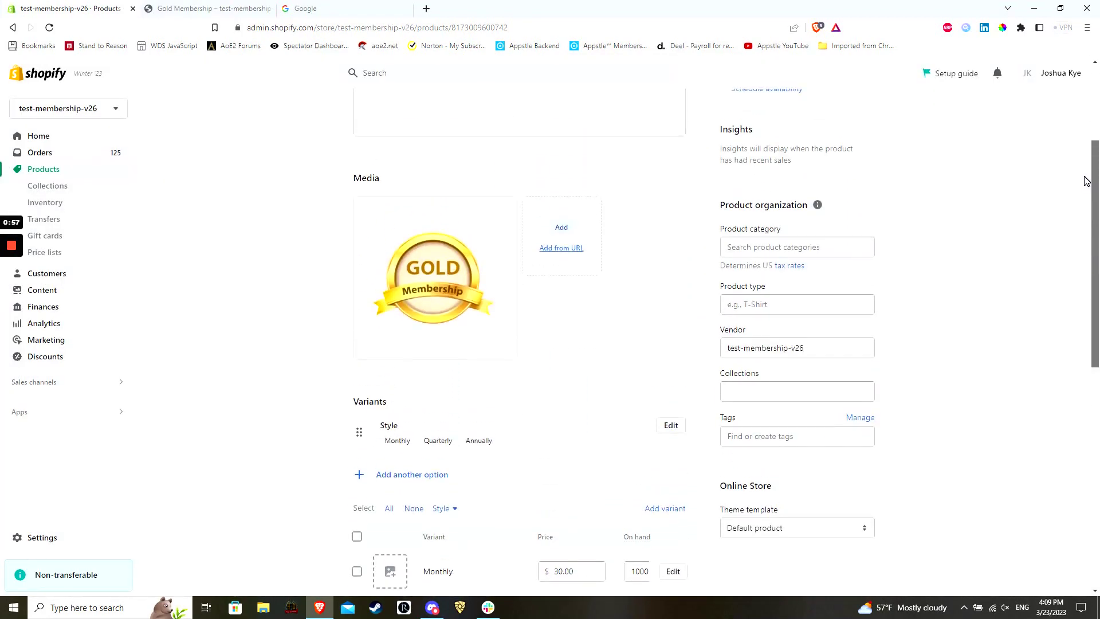
{"action": "scroll", "scroll_direction": "up", "scroll_amount": 3}
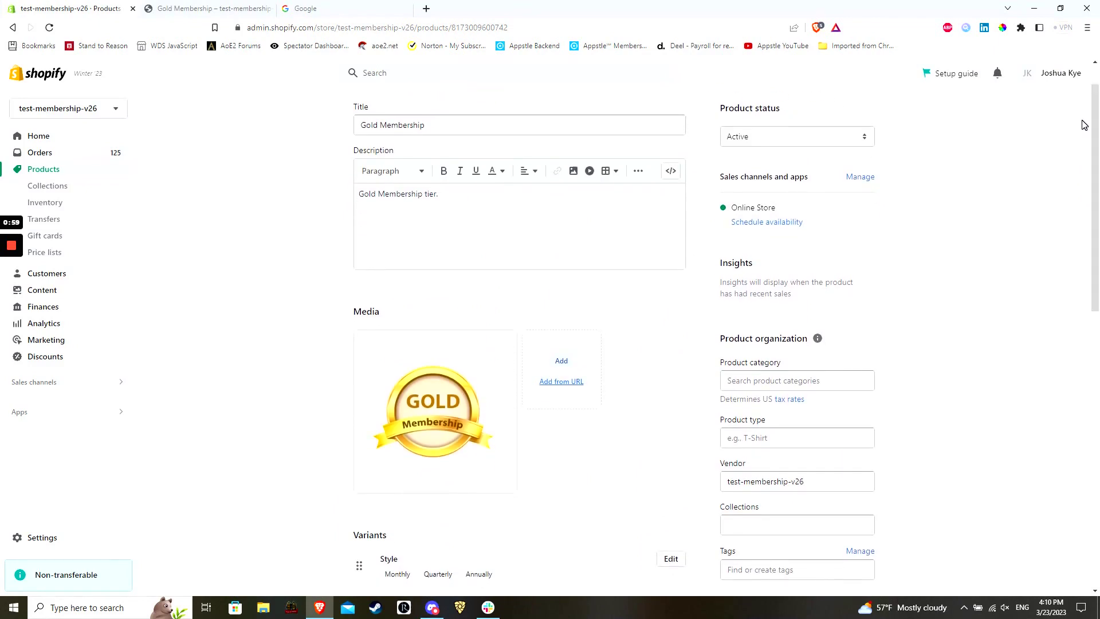
{"action": "triple_click", "coordinate": [392, 125]}
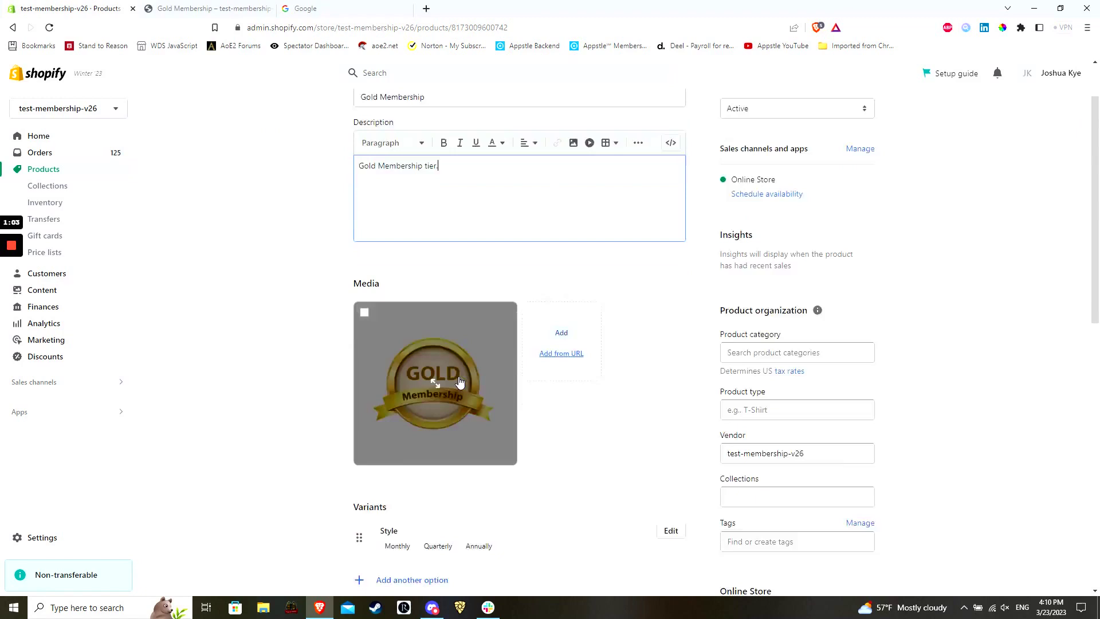
{"action": "scroll", "scroll_direction": "down", "scroll_amount": 3}
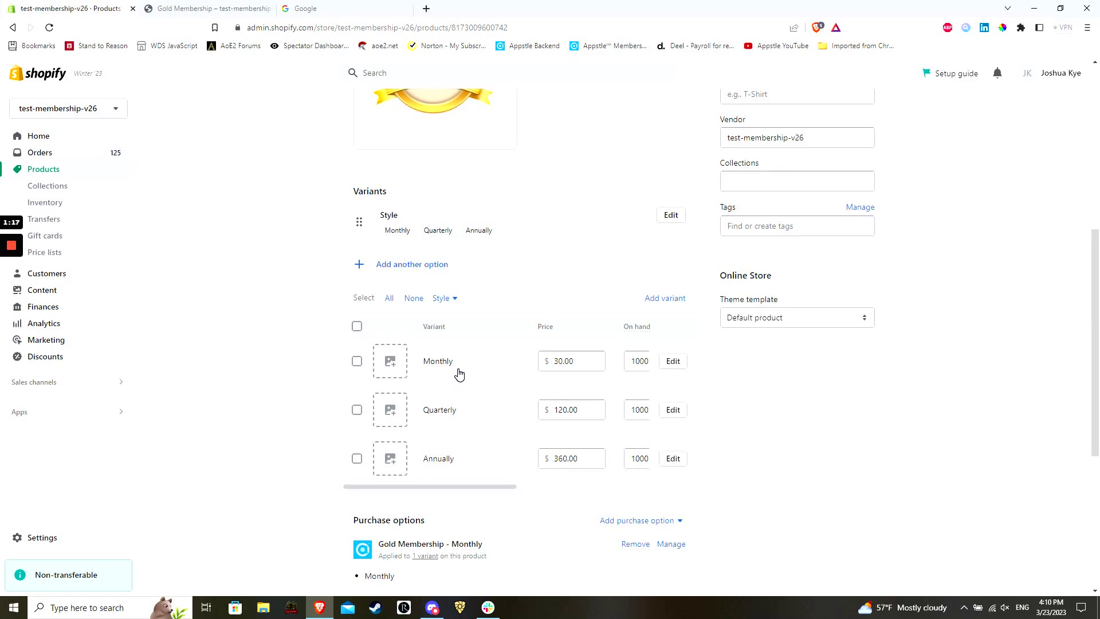
{"action": "mouse_move", "coordinate": [324, 271]}
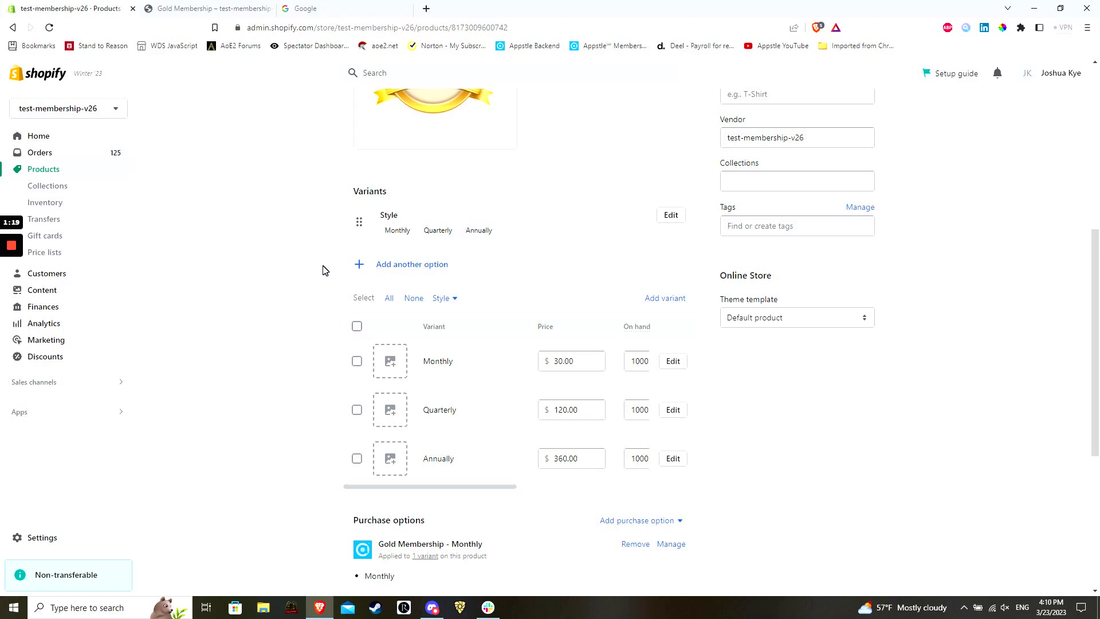
{"action": "mouse_move", "coordinate": [330, 408]}
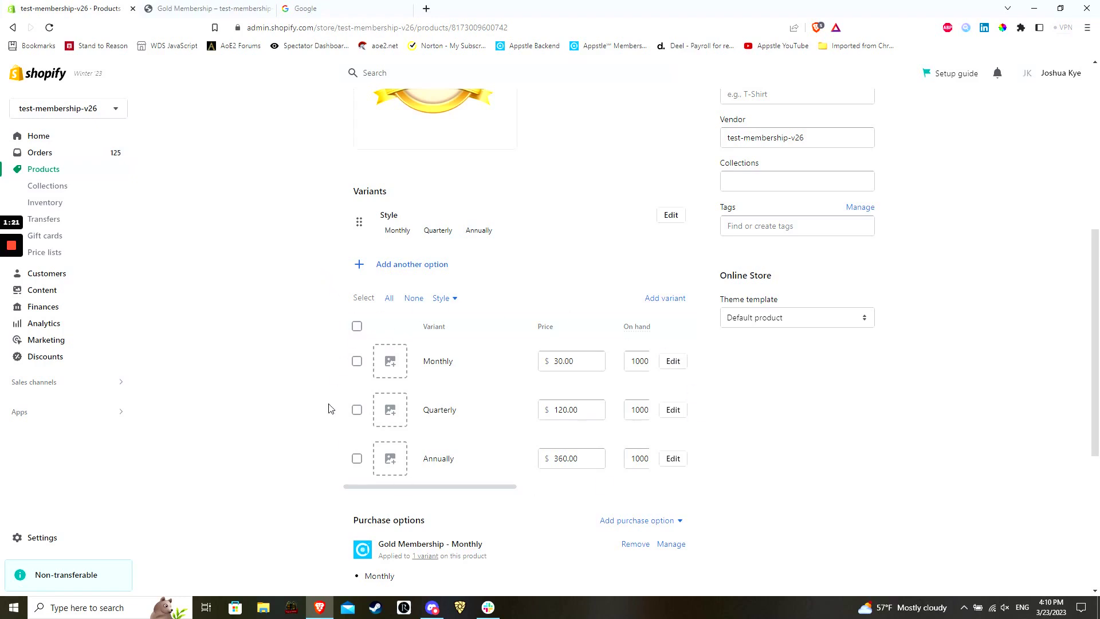
{"action": "mouse_move", "coordinate": [411, 264]}
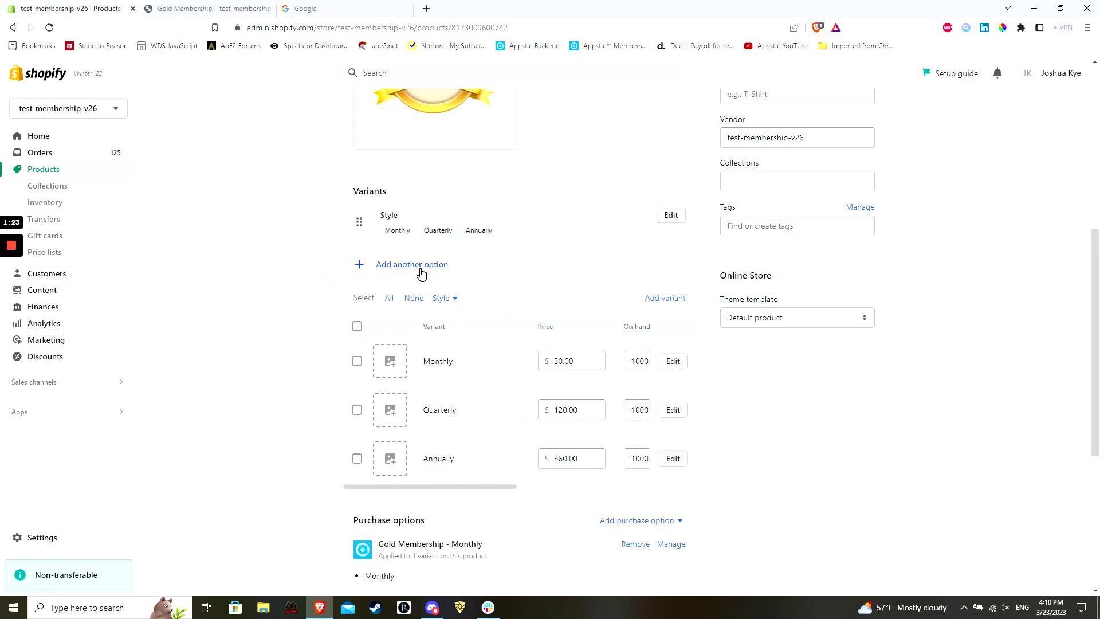
{"action": "left_click", "coordinate": [412, 263]}
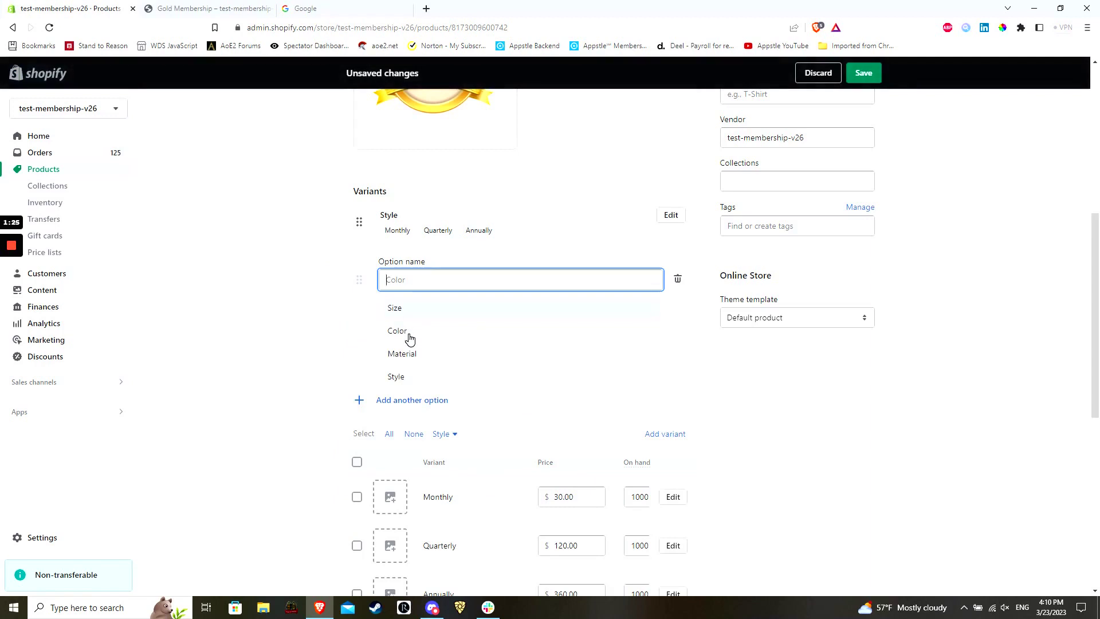
{"action": "mouse_move", "coordinate": [424, 318]}
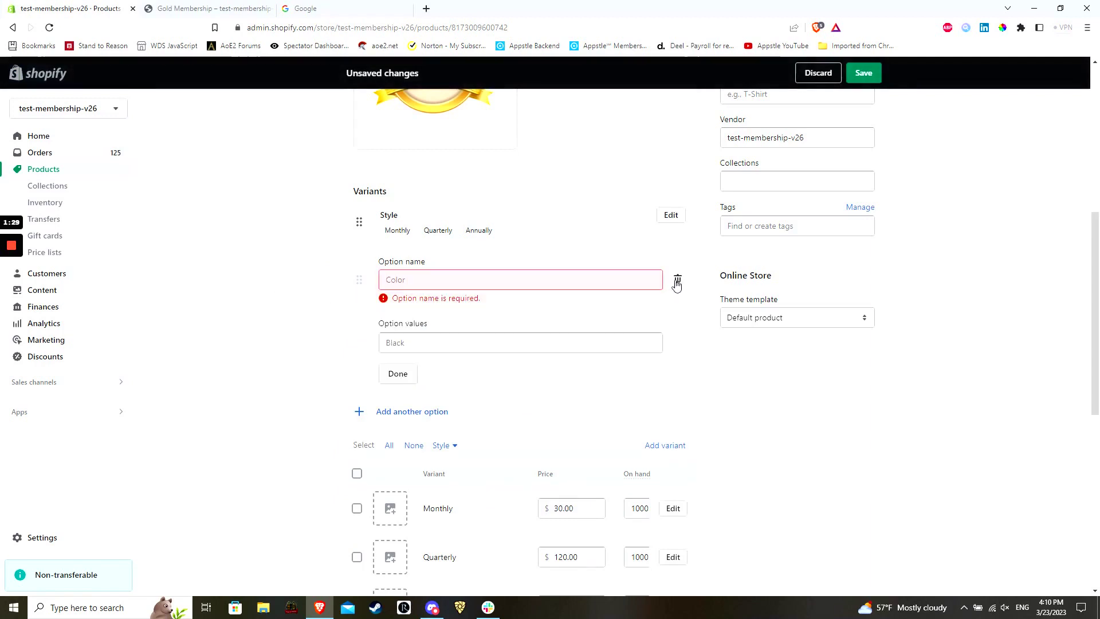
{"action": "left_click", "coordinate": [676, 283]}
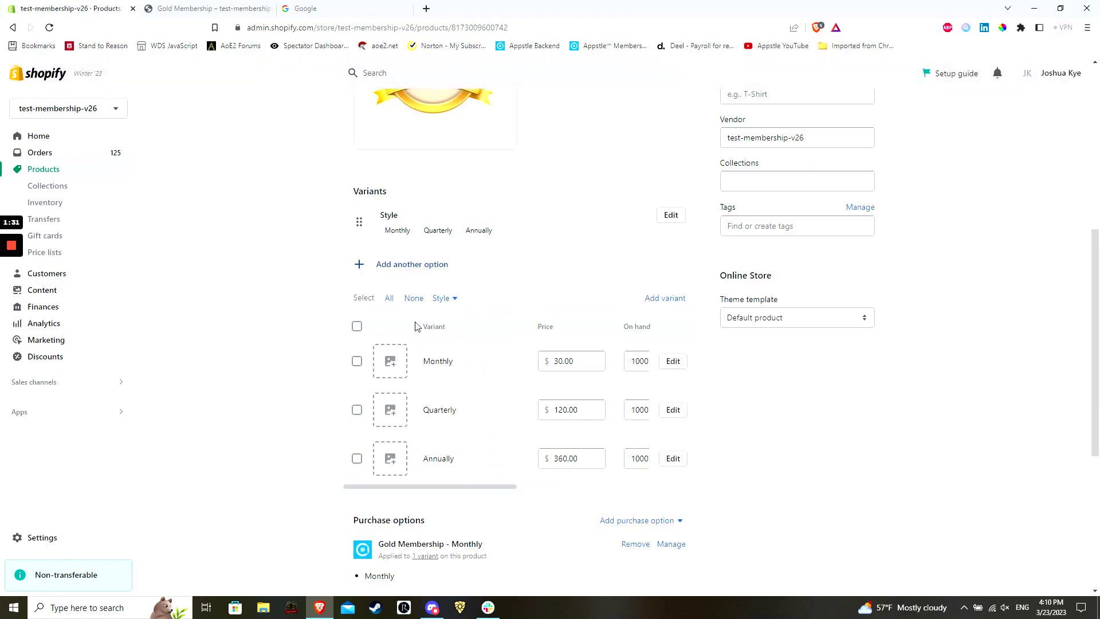
{"action": "mouse_move", "coordinate": [442, 501]}
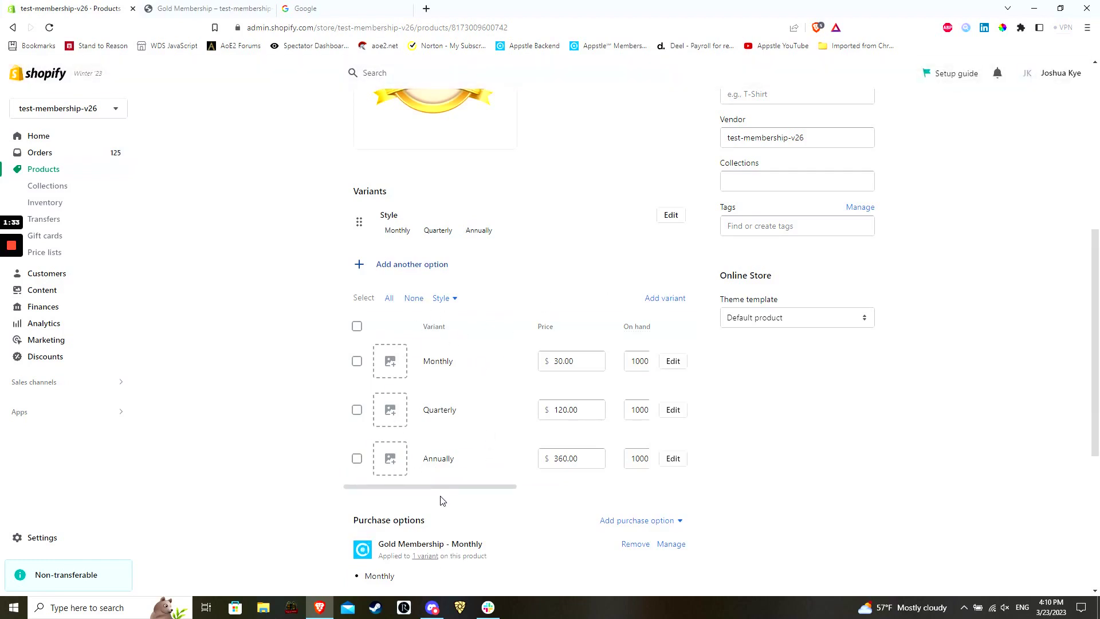
Step: Review the Monthly, Quarterly and Annually variants and save the Gold Membership product
{"action": "left_click", "coordinate": [357, 326]}
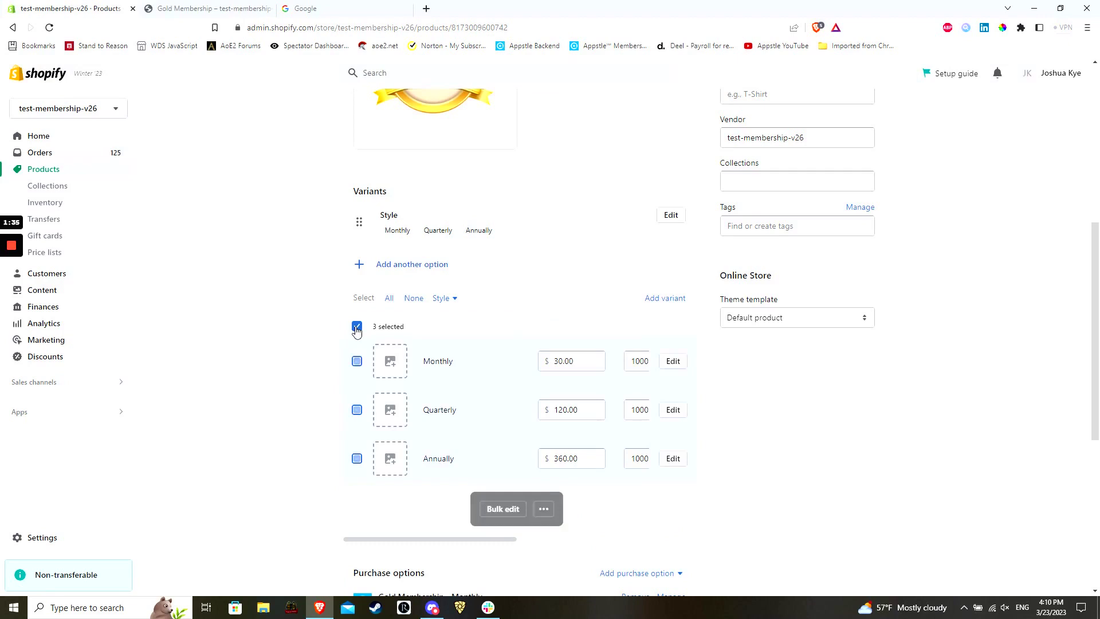
{"action": "left_click", "coordinate": [356, 327]}
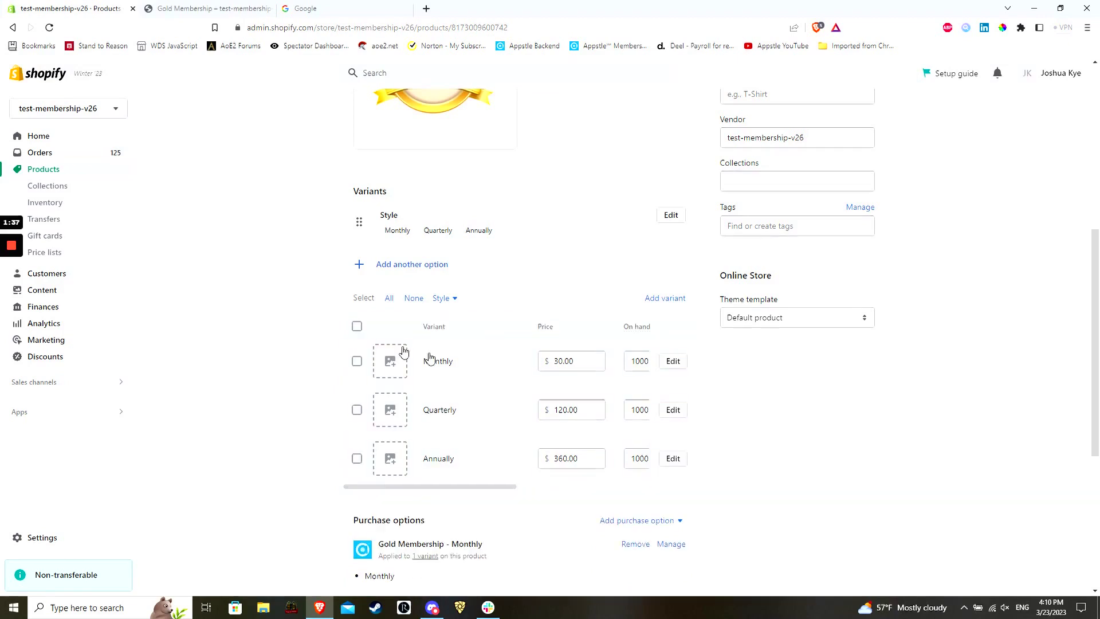
{"action": "mouse_move", "coordinate": [476, 468]}
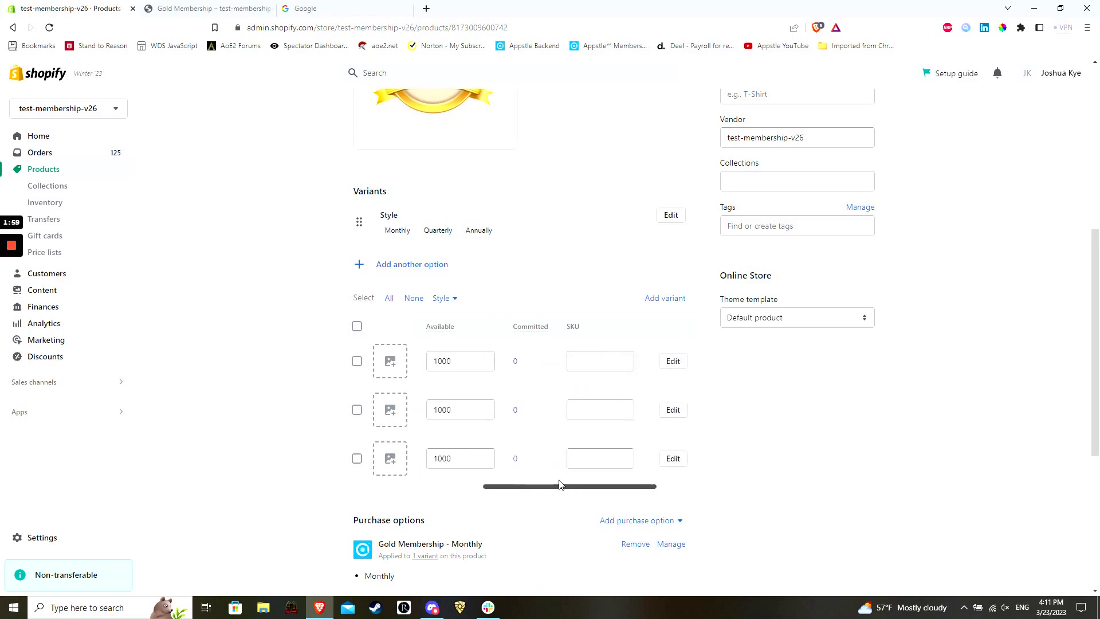
{"action": "scroll", "scroll_direction": "down", "scroll_amount": 3}
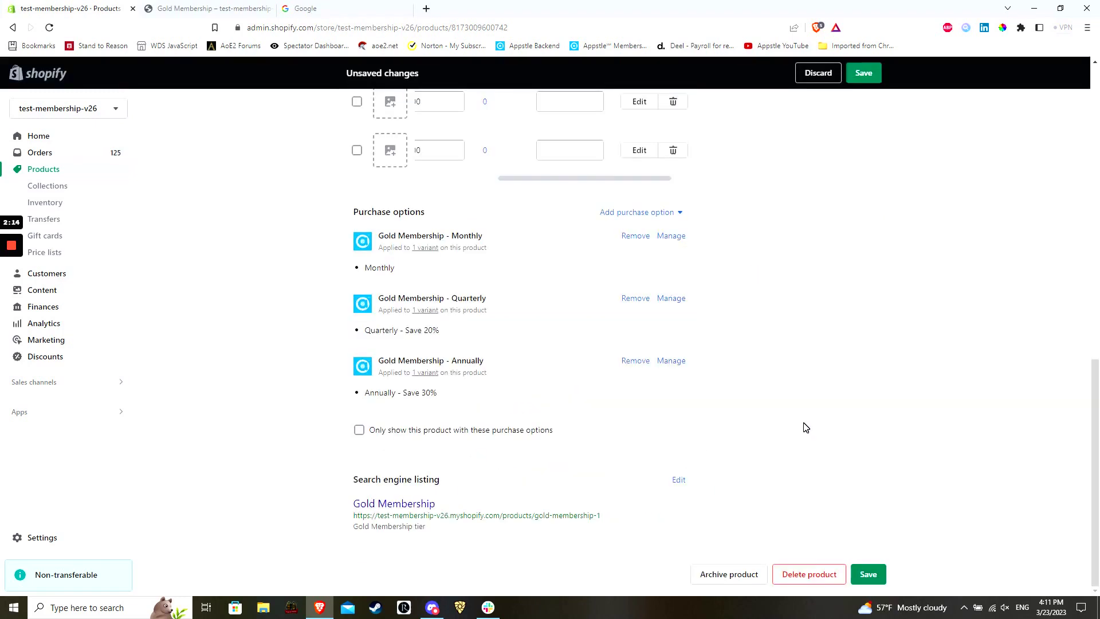
{"action": "mouse_move", "coordinate": [841, 446]}
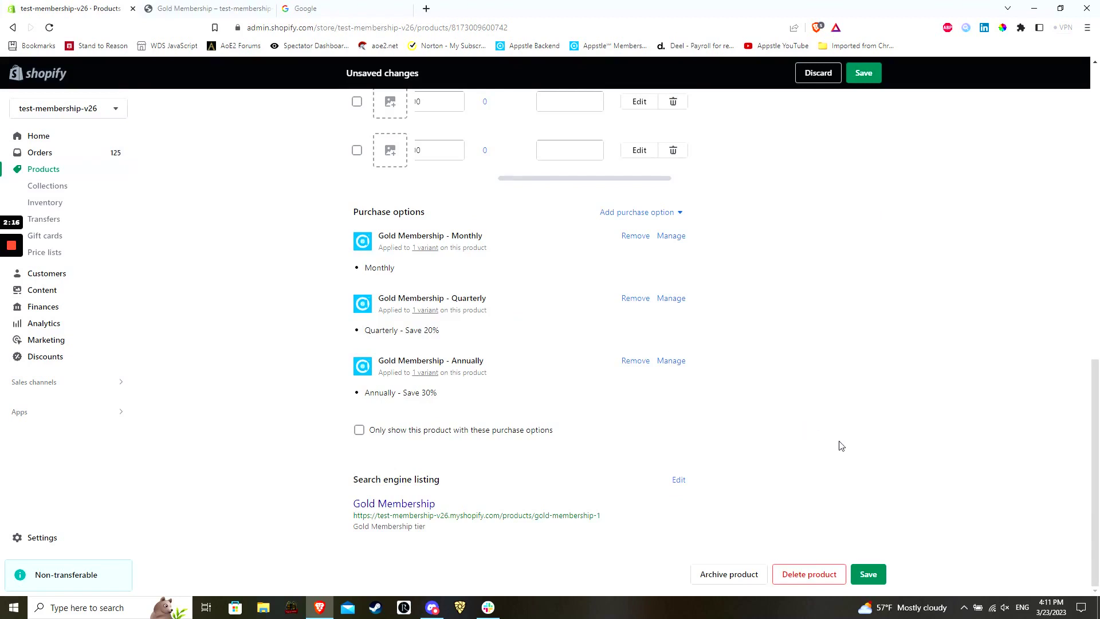
{"action": "left_click", "coordinate": [867, 574]}
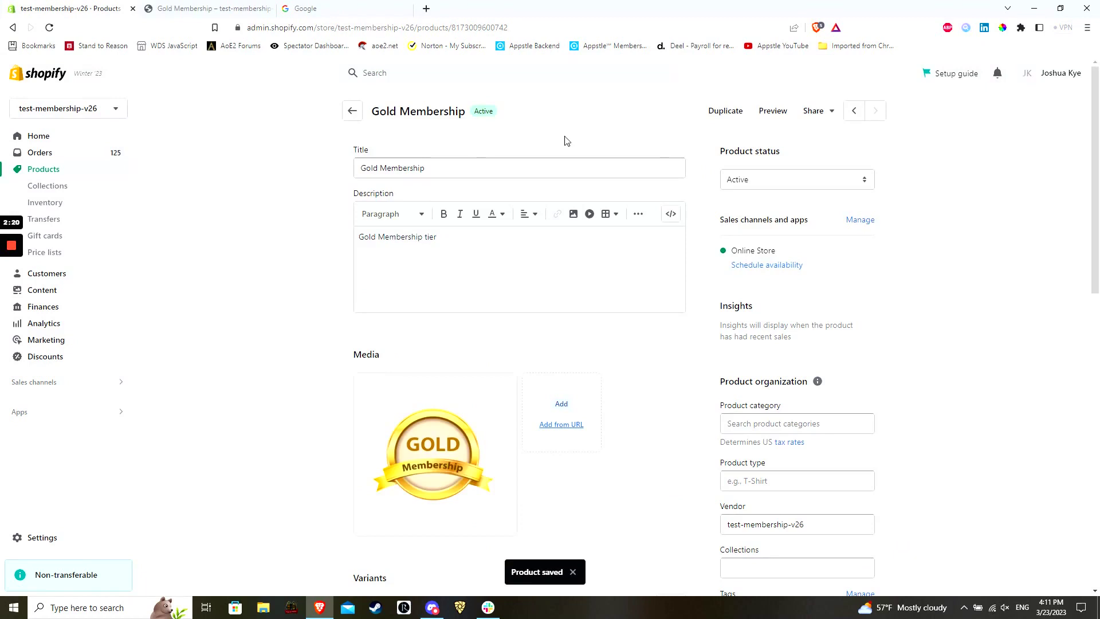
{"action": "mouse_move", "coordinate": [325, 194]}
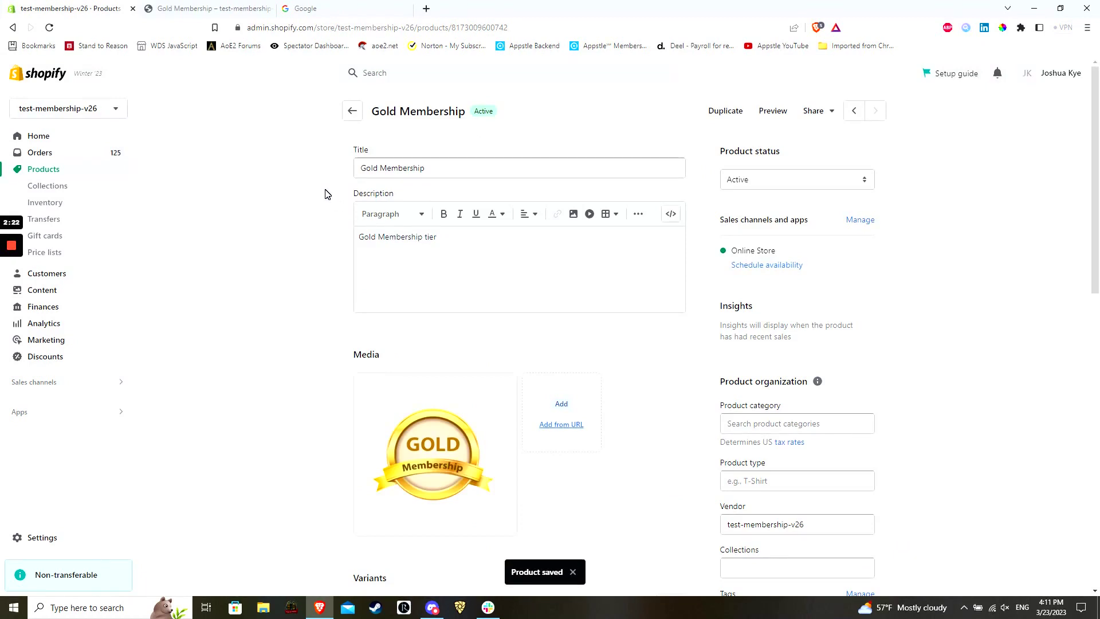